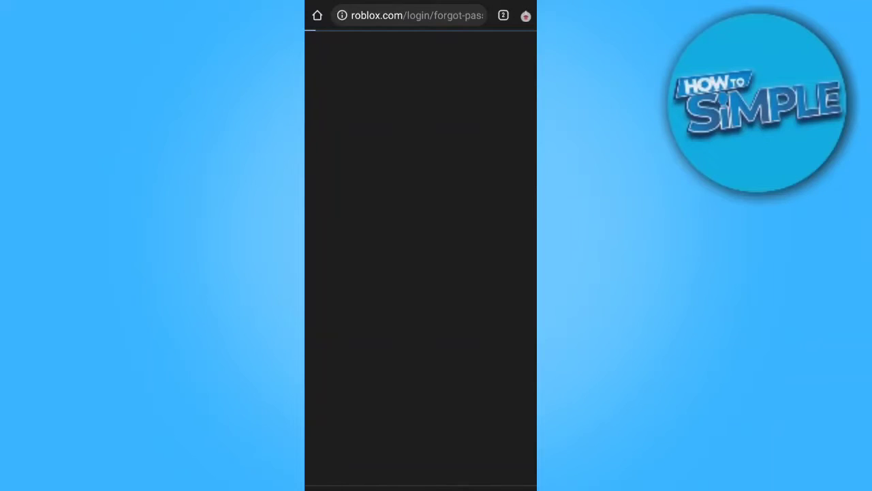
# - Leave the loading Roblox page for Chrome's new-tab start page
pyautogui.click(503, 15)
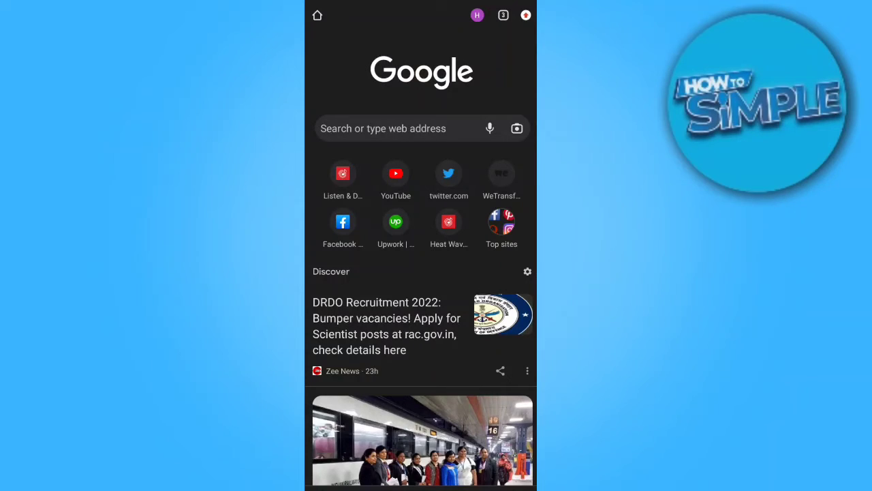
# - Enter 'Google d' in the search box so the google docs suggestion appears
pyautogui.click(383, 128)
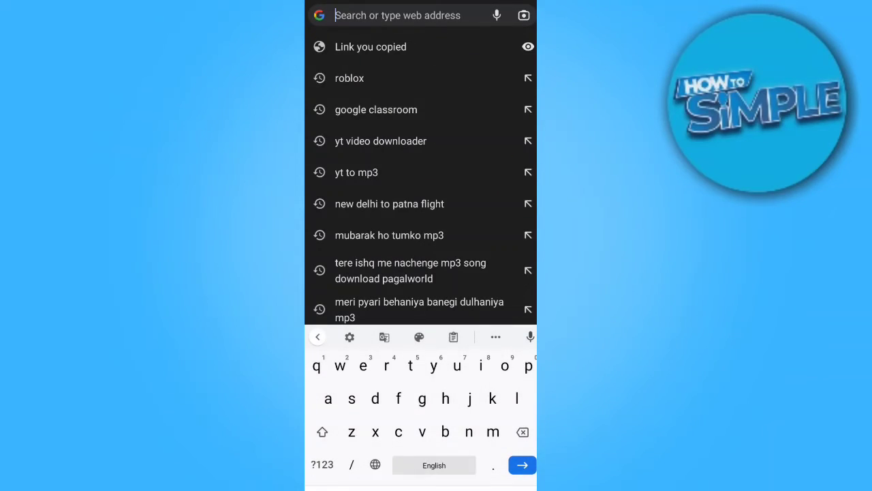
pyautogui.click(322, 431)
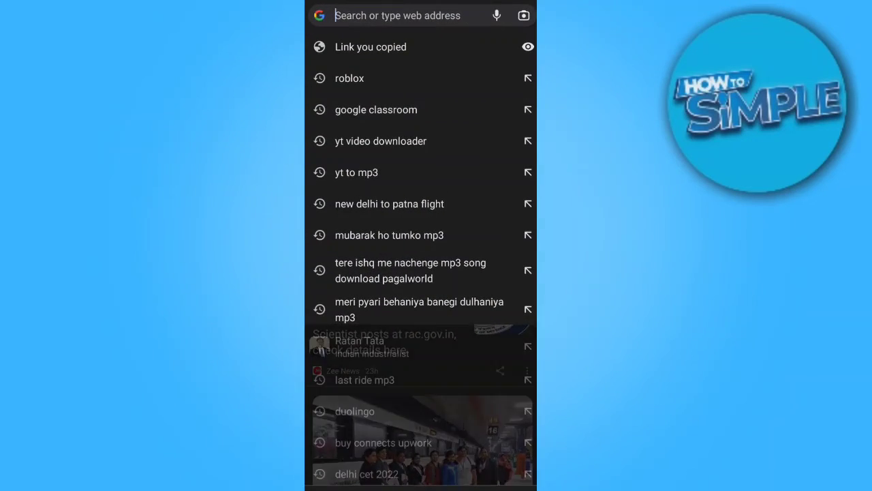
pyautogui.write('goof')
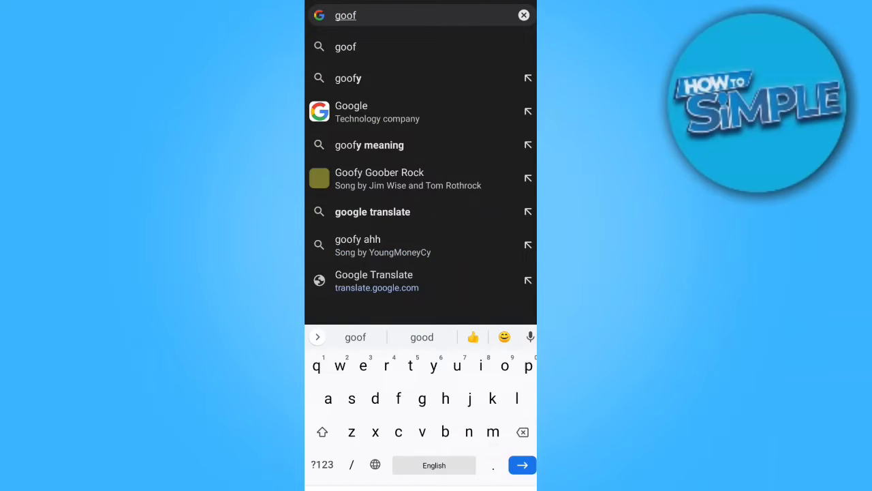
pyautogui.write('Google d')
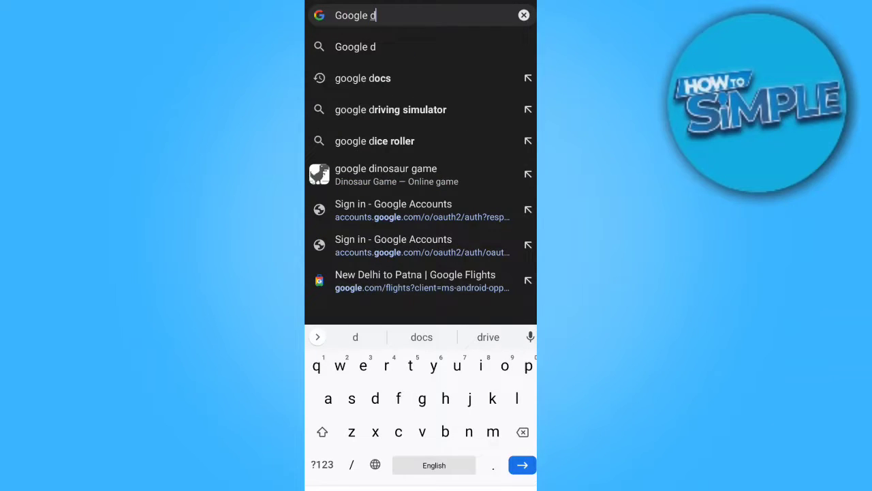
# - Search for google docs and open the 'Google Docs: Online Document Editor' result
pyautogui.click(363, 78)
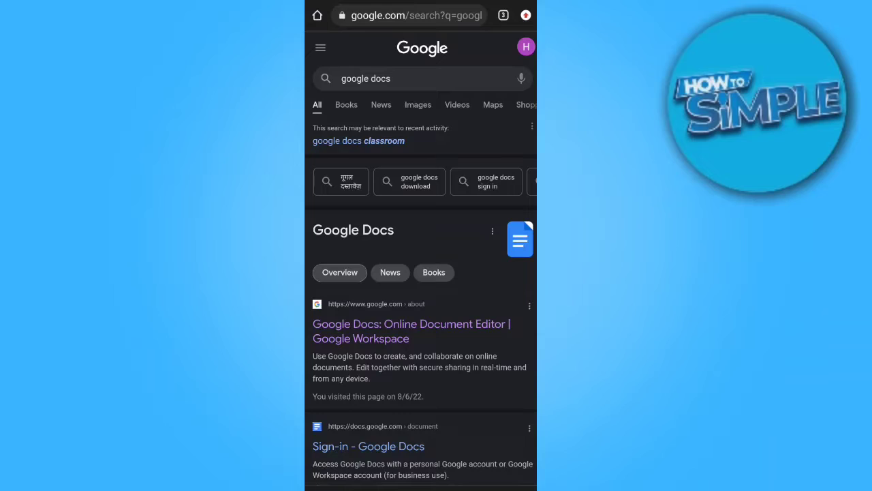
pyautogui.scroll(-3)
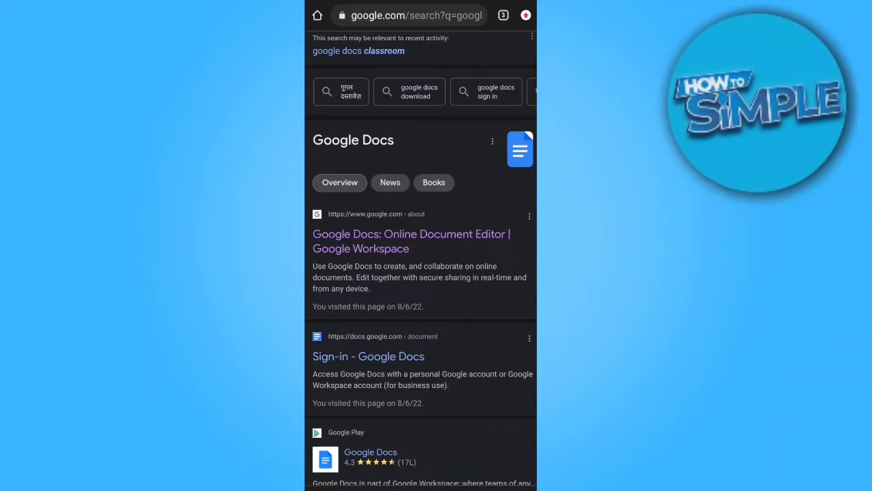
pyautogui.click(411, 241)
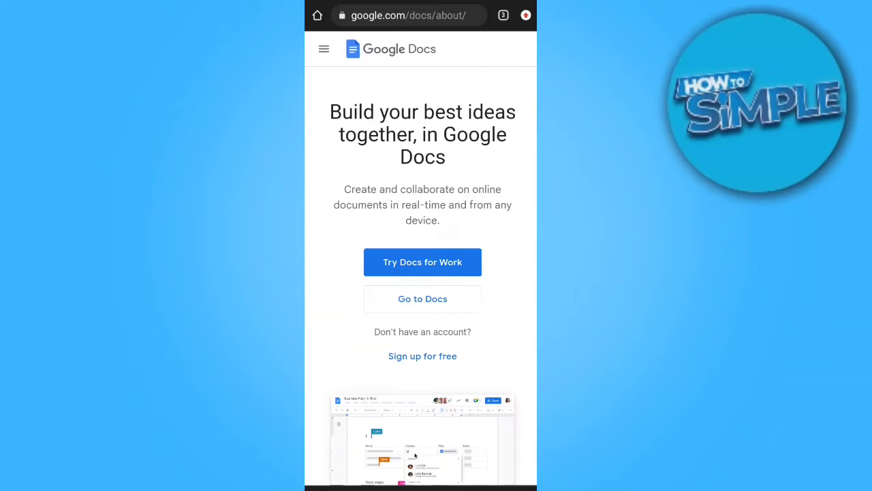
# - Go to Try Docs for Work on Google Workspace and dismiss the cookie notice
pyautogui.click(422, 262)
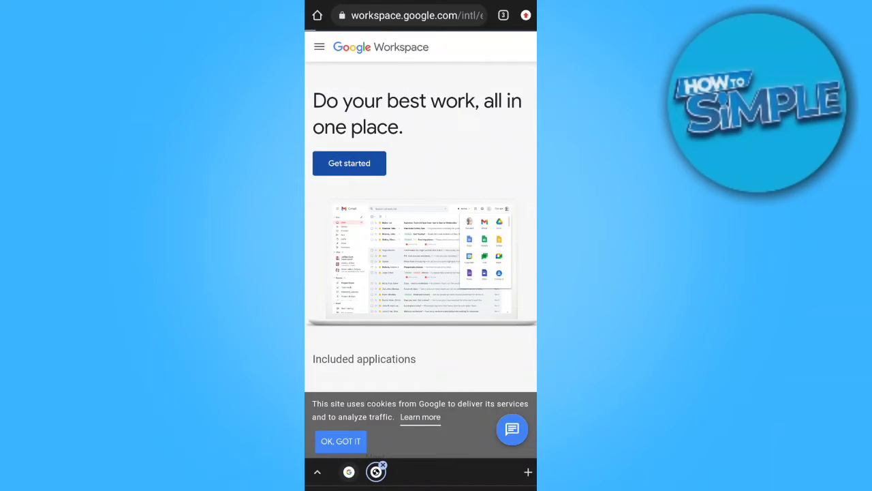
pyautogui.click(340, 441)
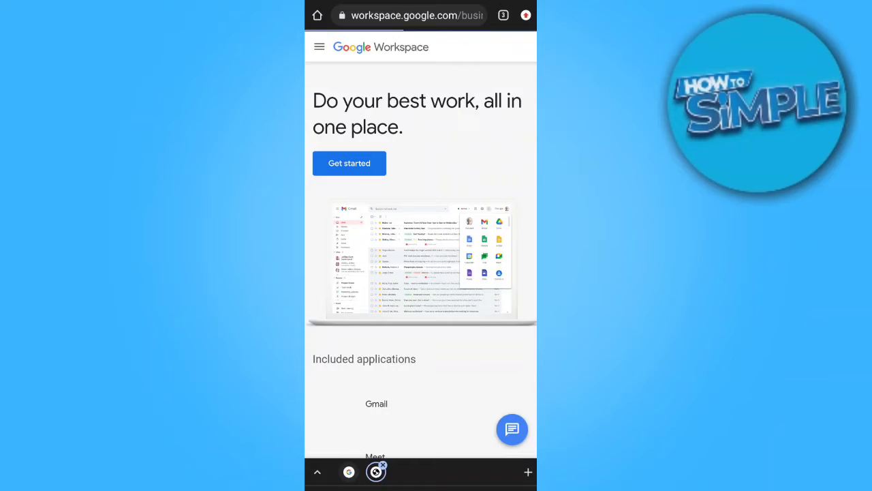
# - Start the Workspace sign-up, reaching the form for business name, employee count and region
pyautogui.click(349, 163)
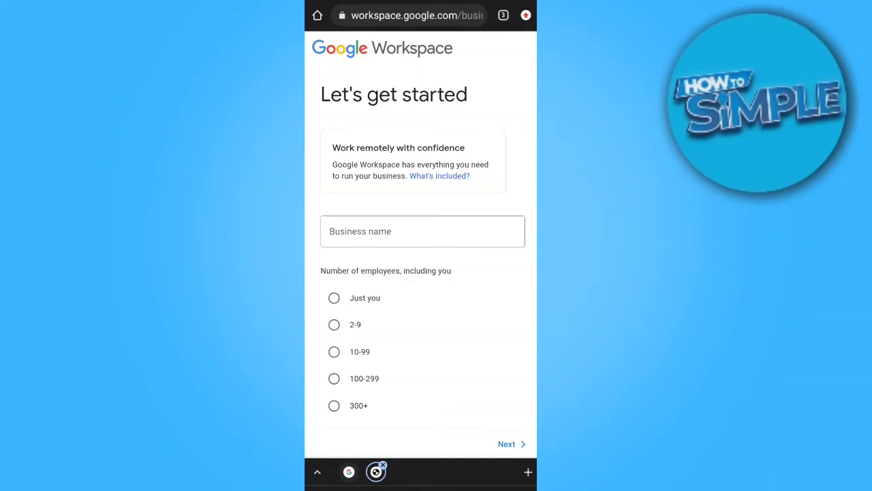
pyautogui.scroll(-3)
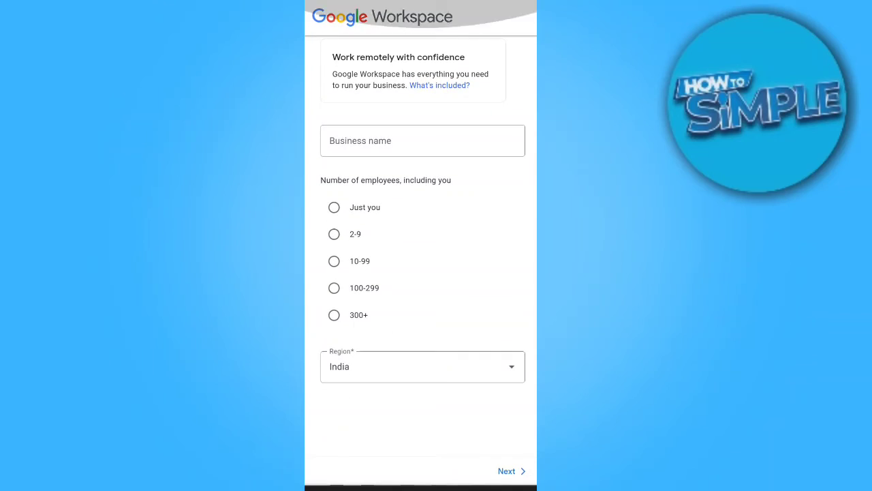